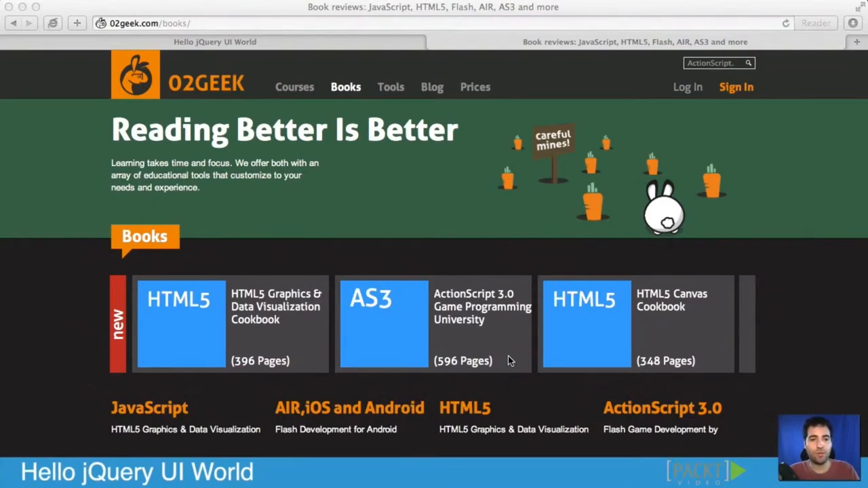
mouse_move(393, 199)
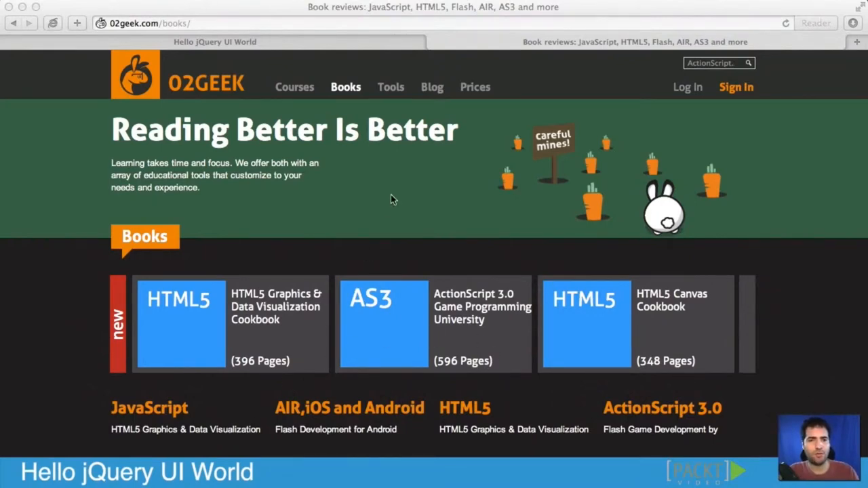
- Switch to the Hello jQuery UI World tab showing the four unstyled links
left_click(215, 41)
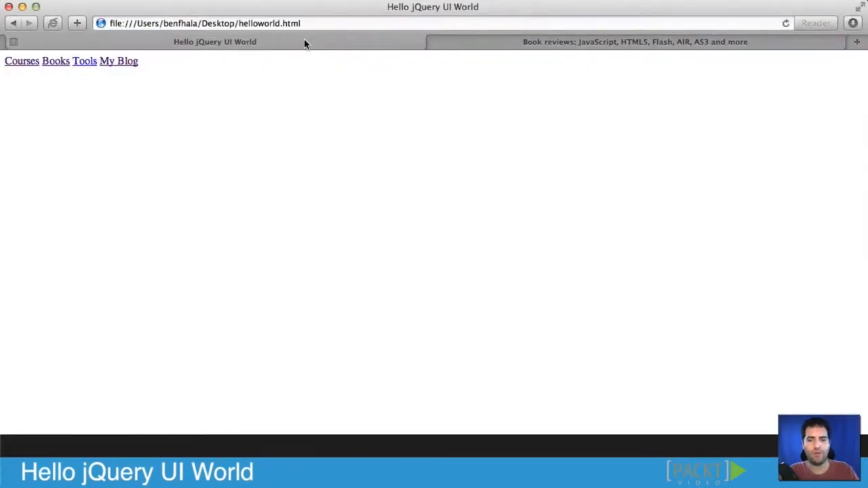
mouse_move(143, 91)
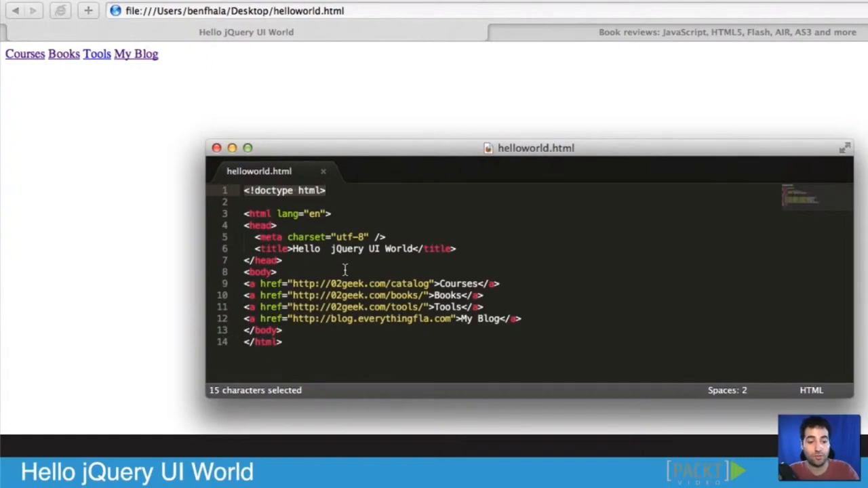
mouse_move(459, 104)
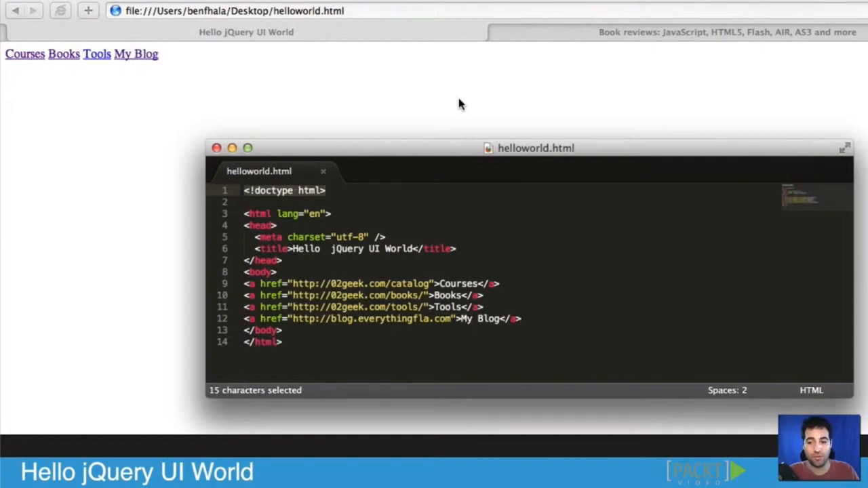
mouse_move(587, 42)
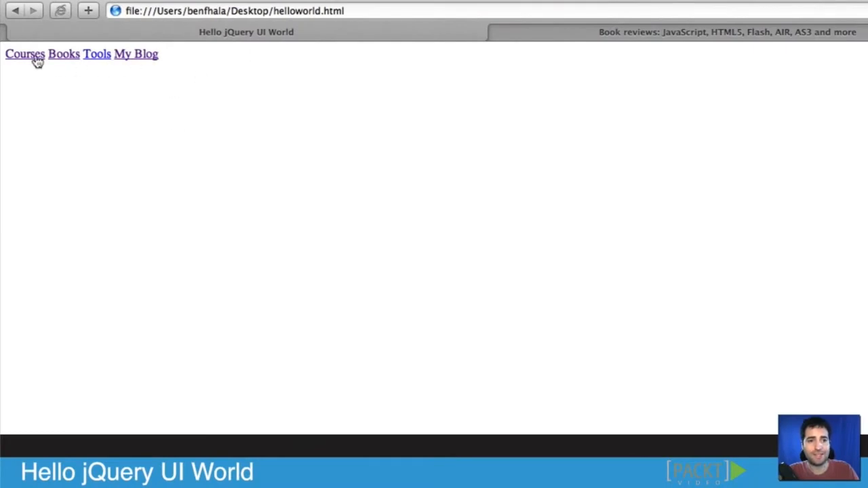
mouse_move(132, 67)
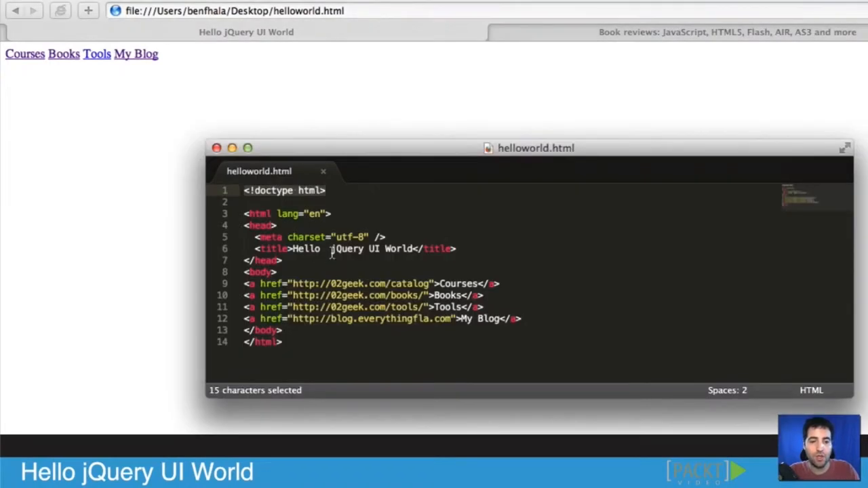
left_click(385, 236)
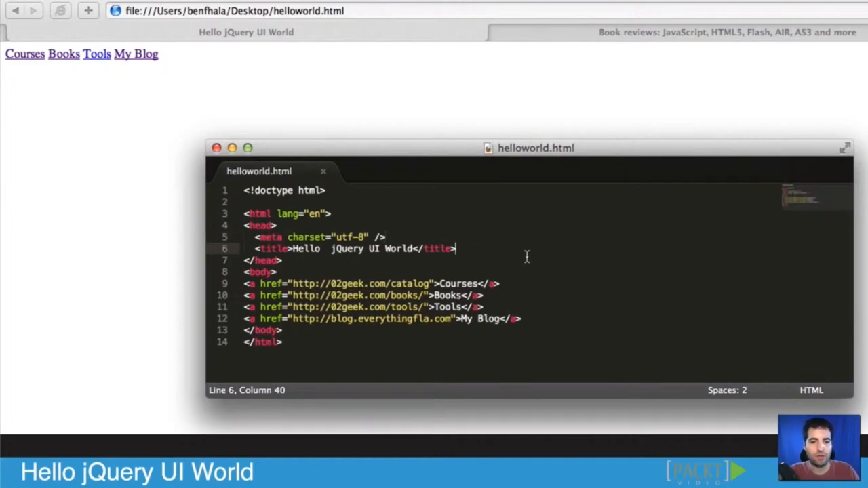
type("<li")
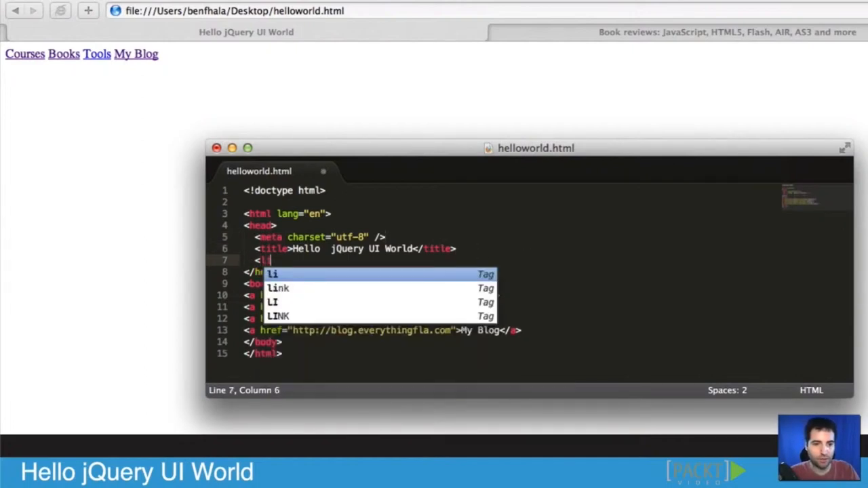
left_click(278, 288)
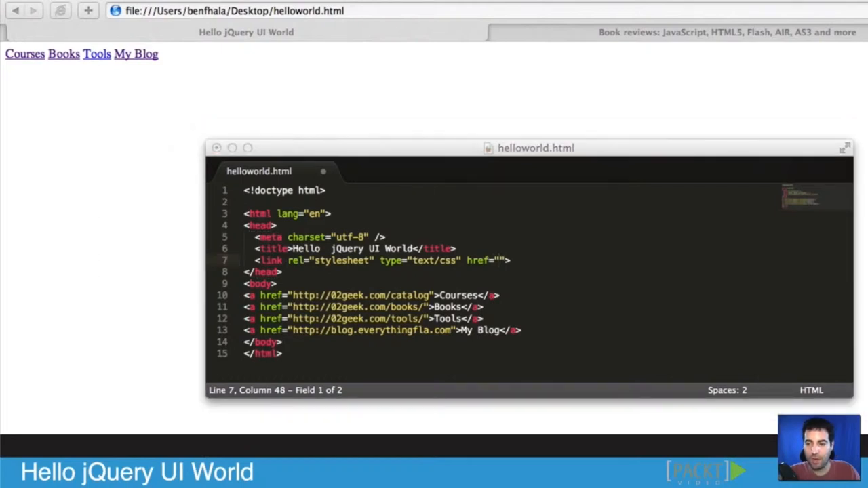
key("cmd+c")
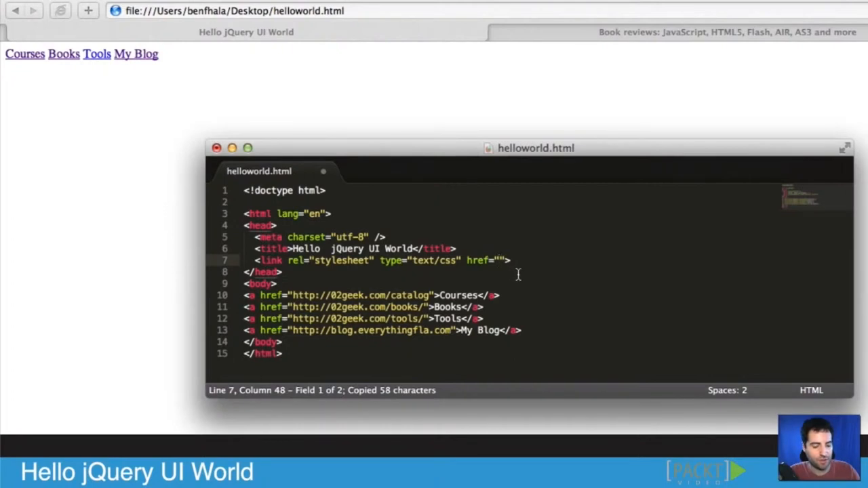
type("http://code.jquery.com/ui/1.10.1/themes/base/jquery-ui.css")
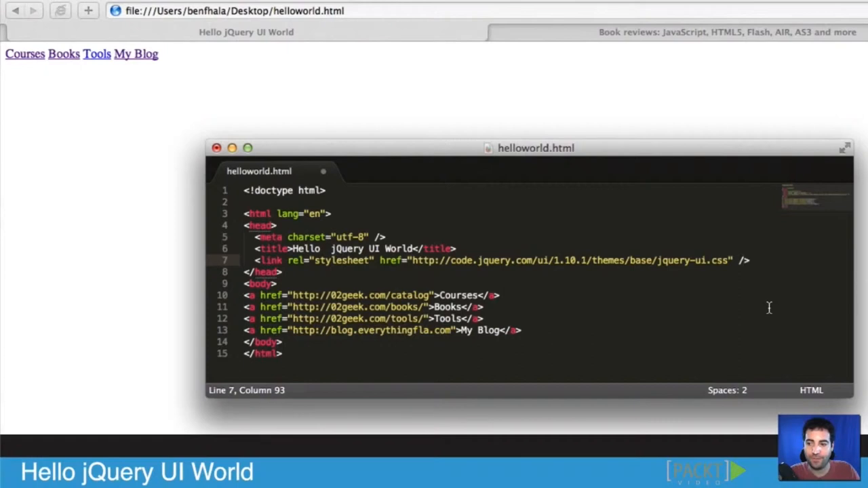
mouse_move(745, 259)
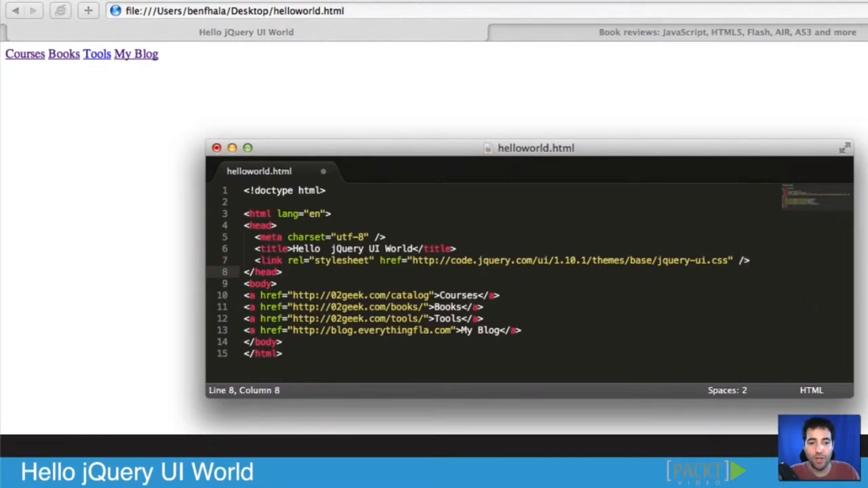
mouse_move(754, 297)
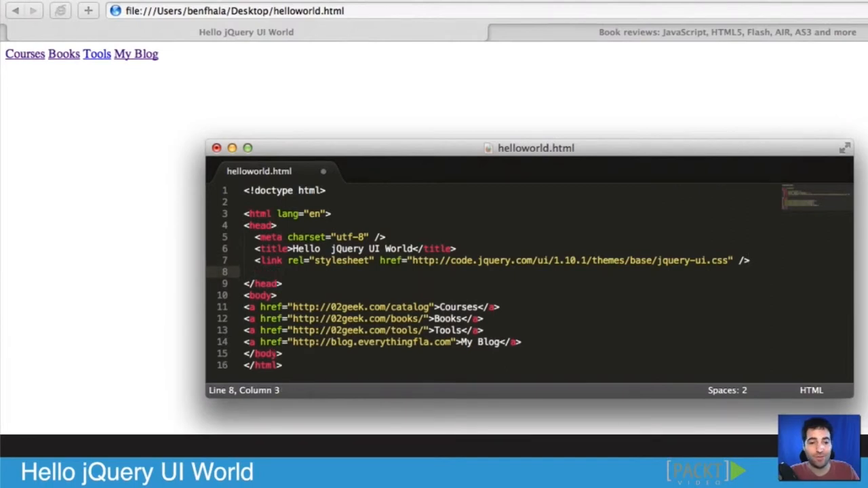
type("<script type=\"\"></script>")
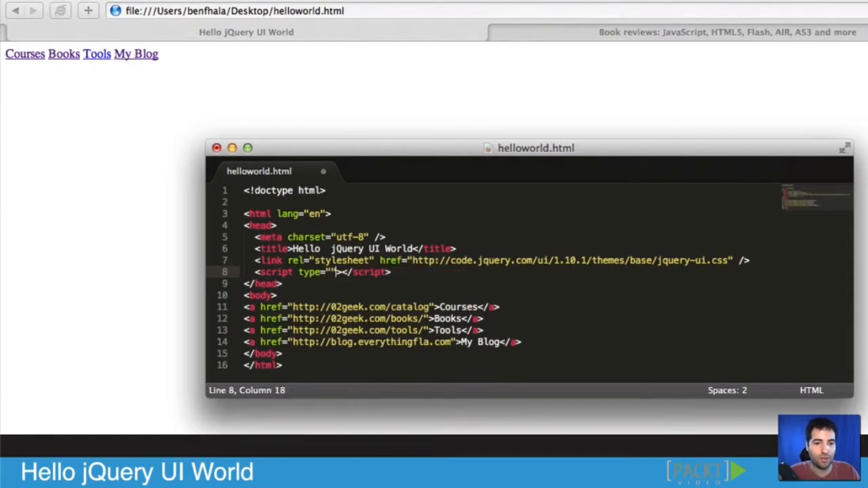
key("BackSpace")
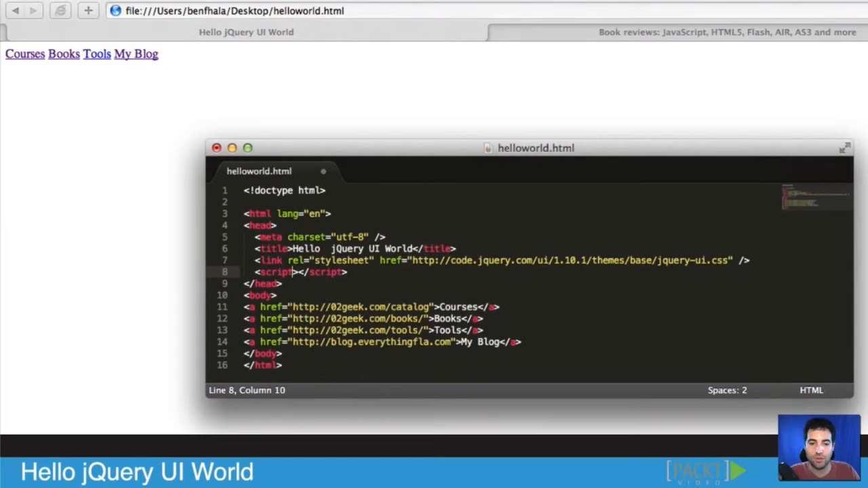
type("src")
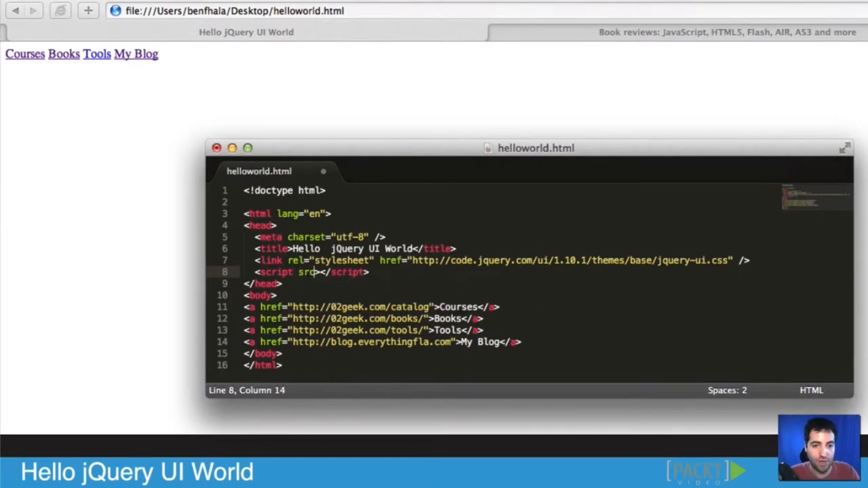
type("=\"")
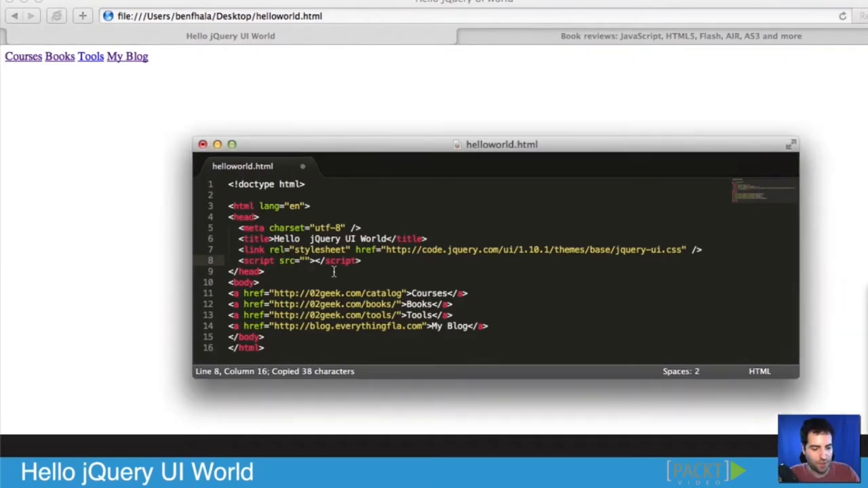
type("http://code.jquery.com/jquery-1.9.1.js")
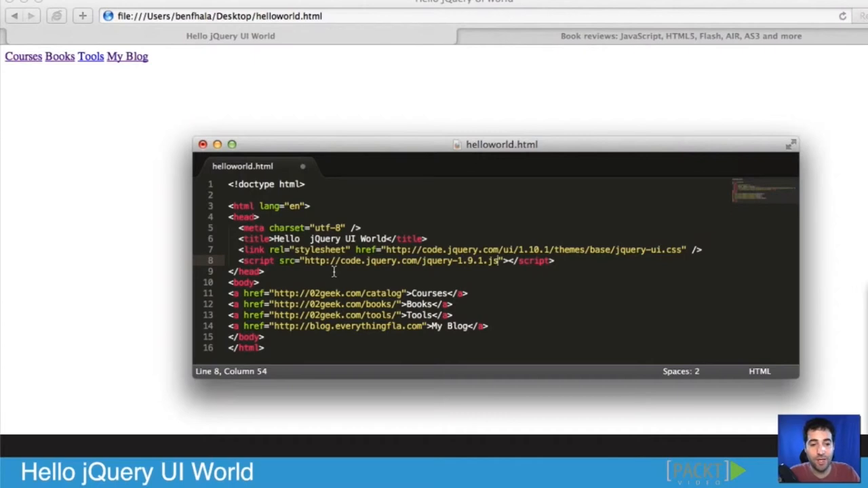
- Copy the jquery-1.9.1.js script line for duplication below
left_click_drag(239, 260, 555, 261)
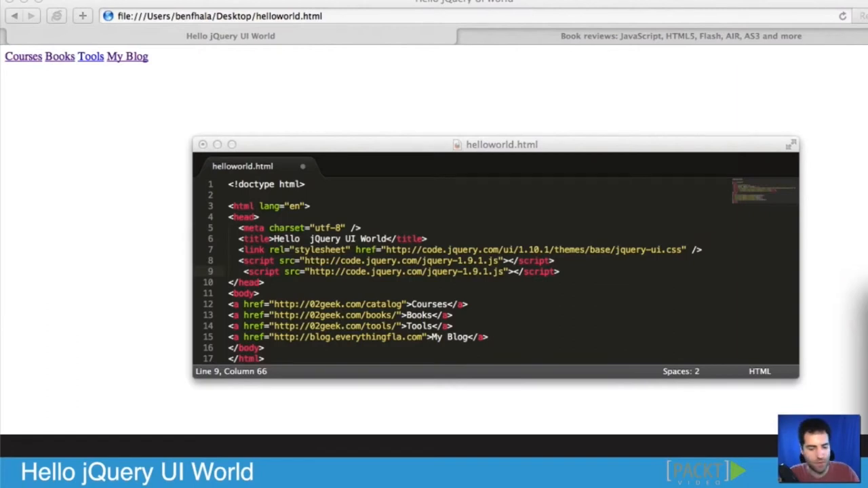
key("cmd+c")
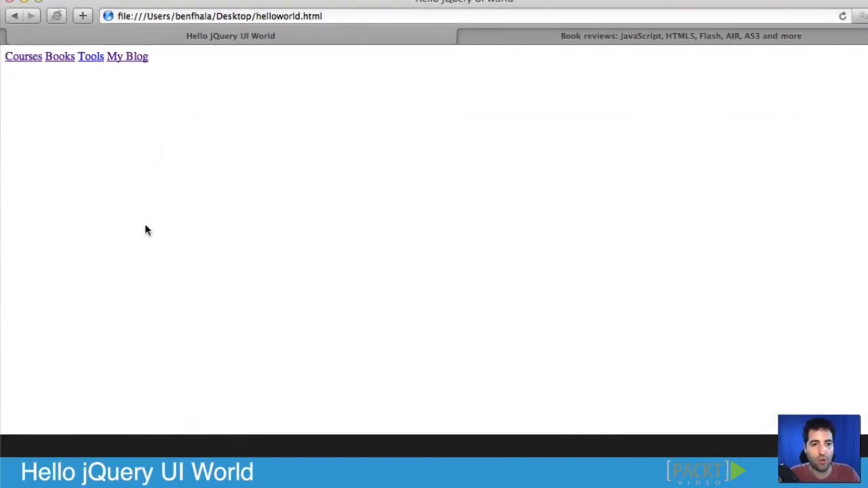
mouse_move(190, 136)
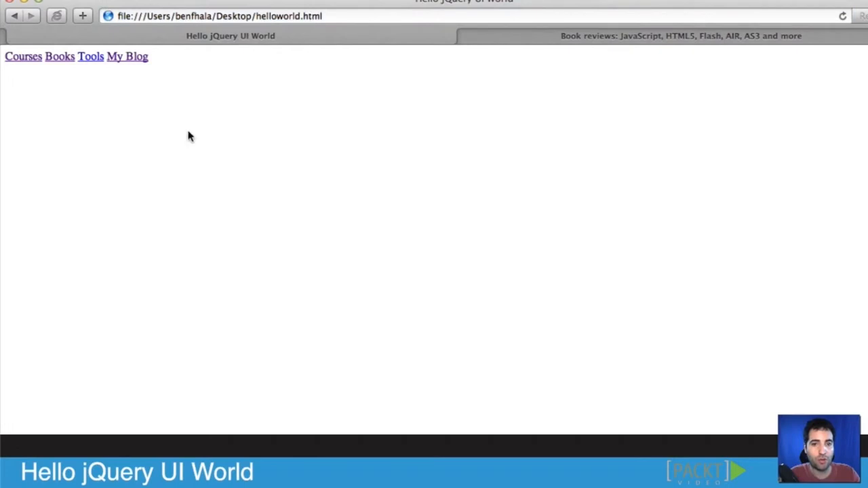
mouse_move(198, 104)
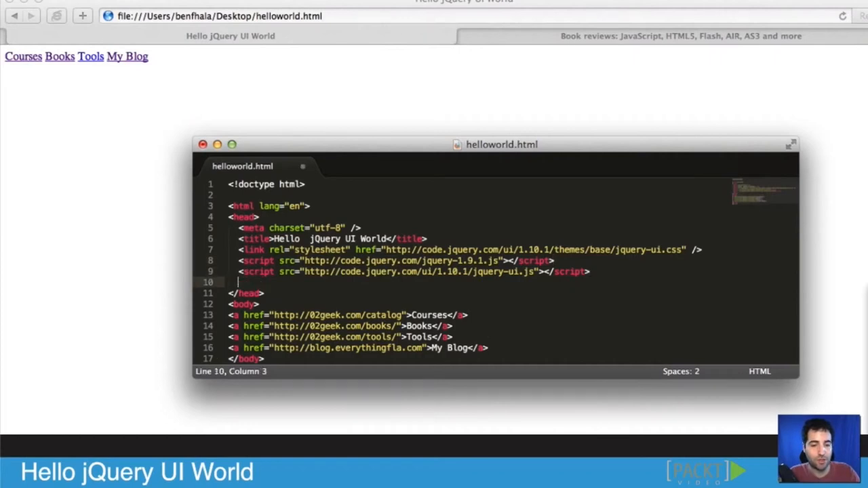
- Add an inline script block without type holding $(function(){ })
type("<script type=\"text/javascript\"></script>")
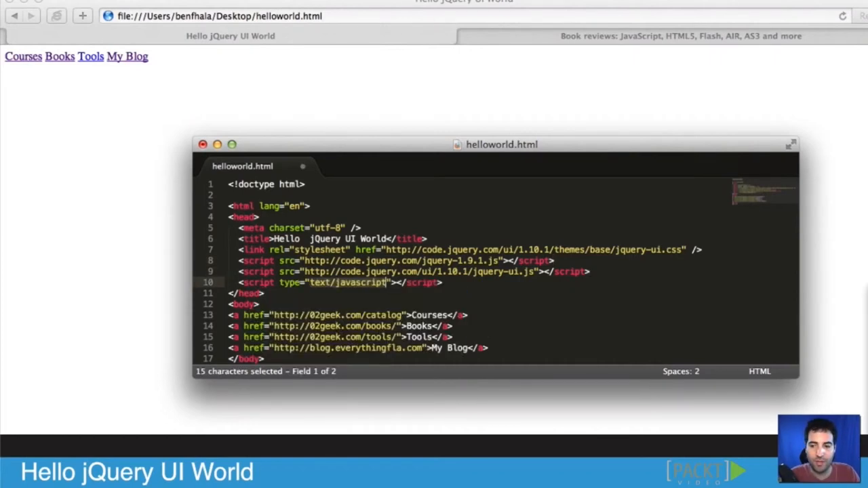
key("Delete")
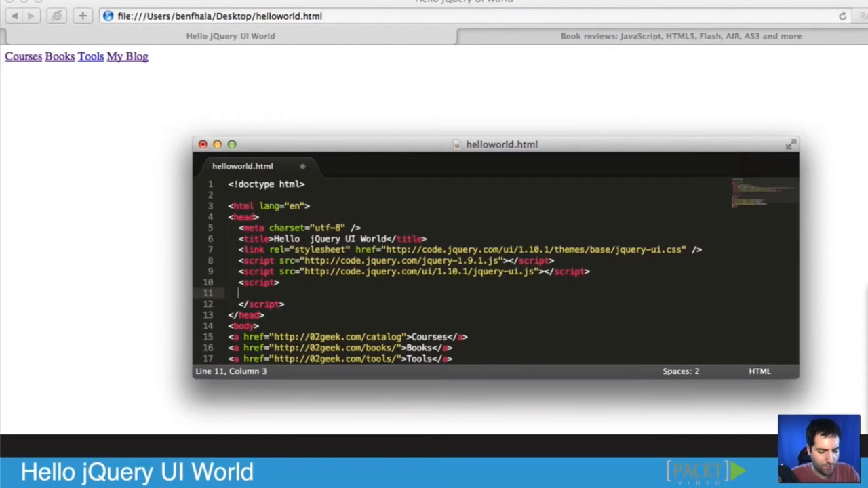
type("$()")
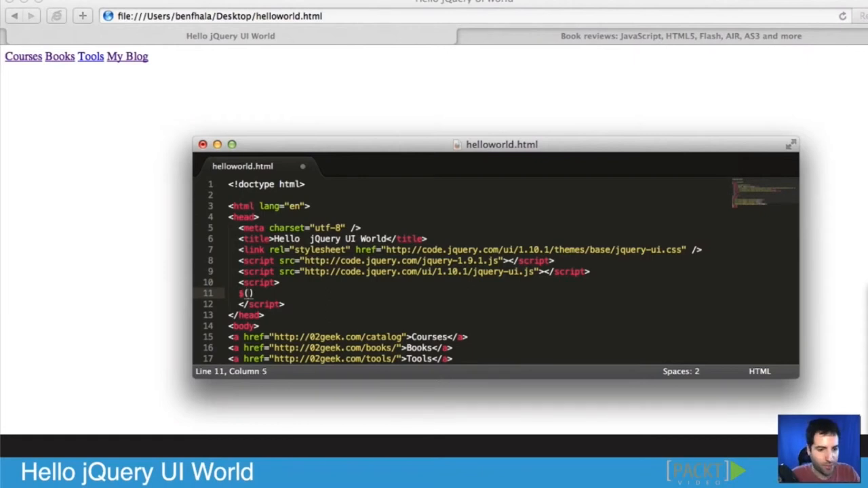
type("function(")
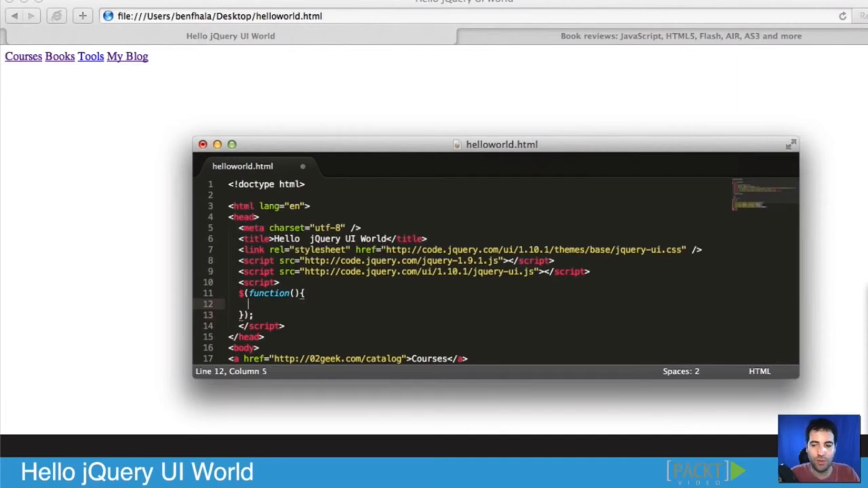
- Write $('a').button(); inside the ready function
type("$()")
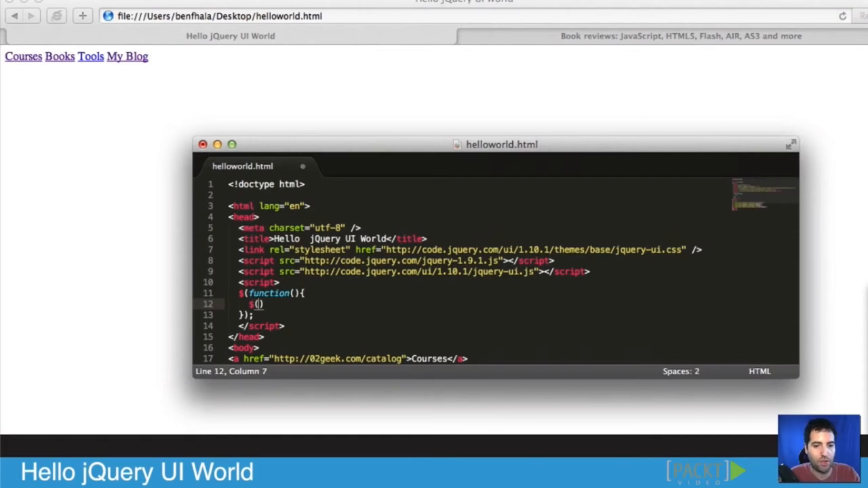
type("'")
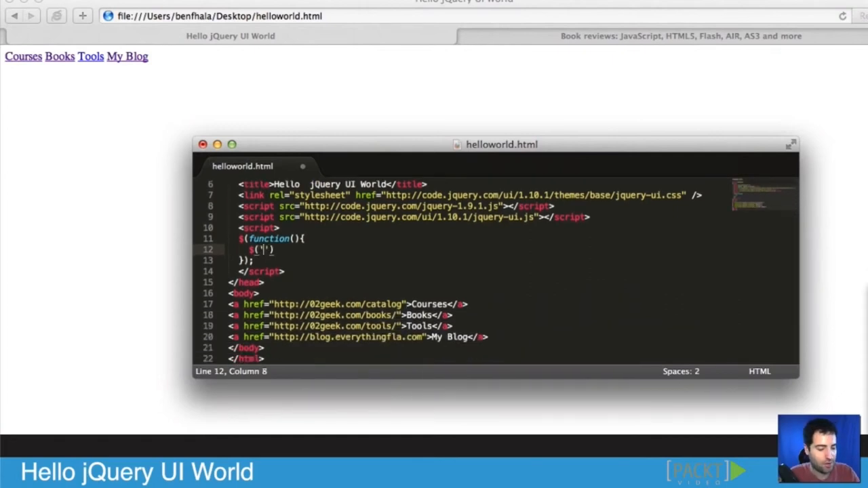
type("a")
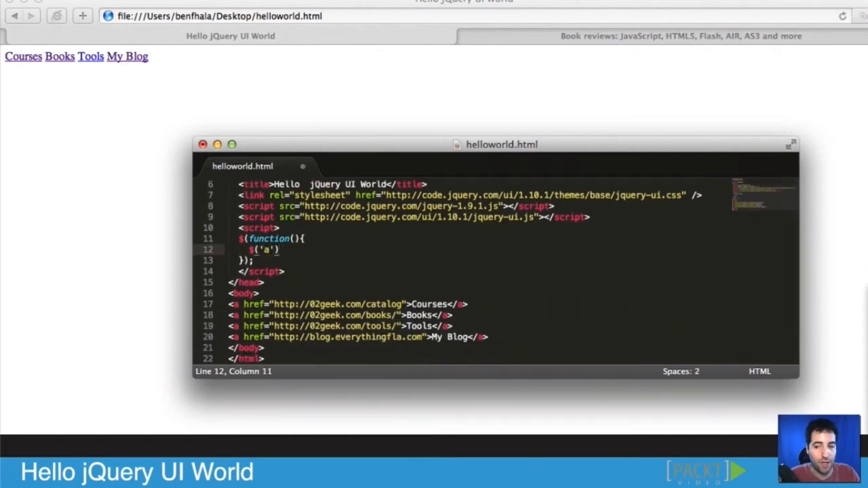
type(".")
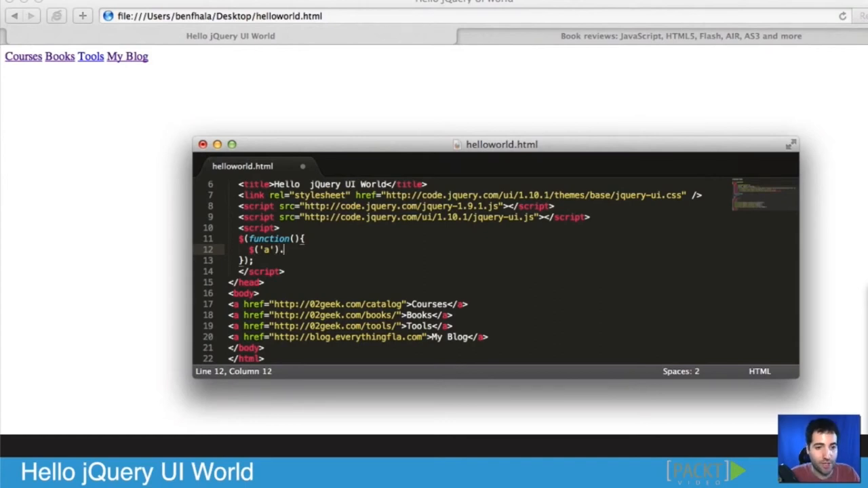
type("but")
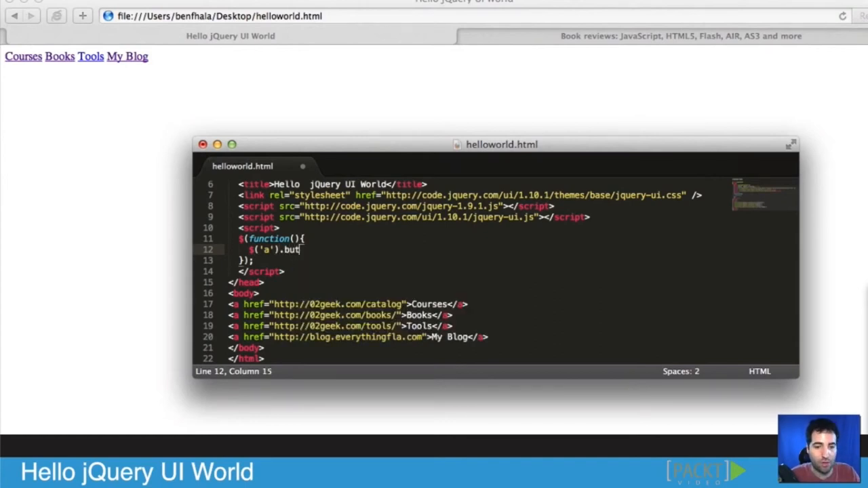
type("ton();")
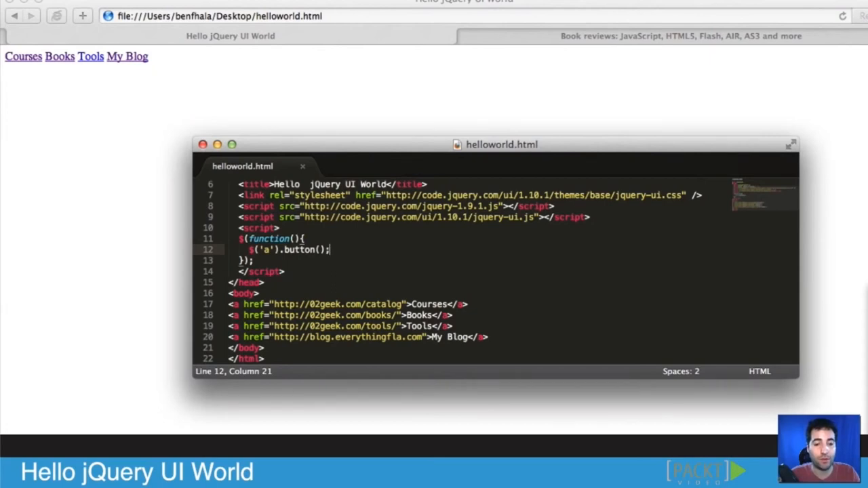
mouse_move(584, 265)
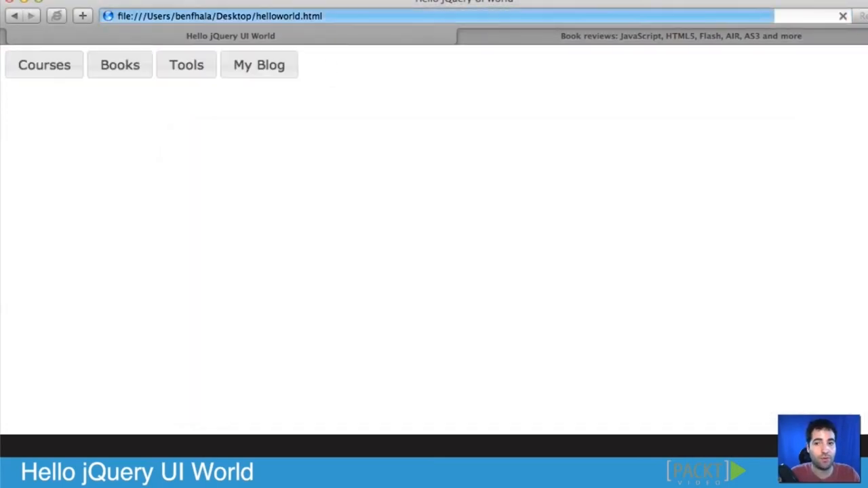
- Reload the page, follow the styled Courses button and scroll the 02geek catalog
left_click(186, 64)
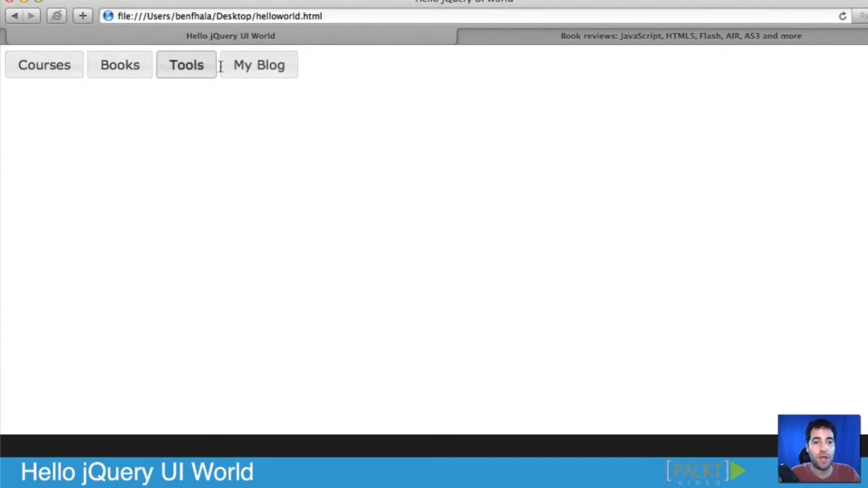
left_click(43, 64)
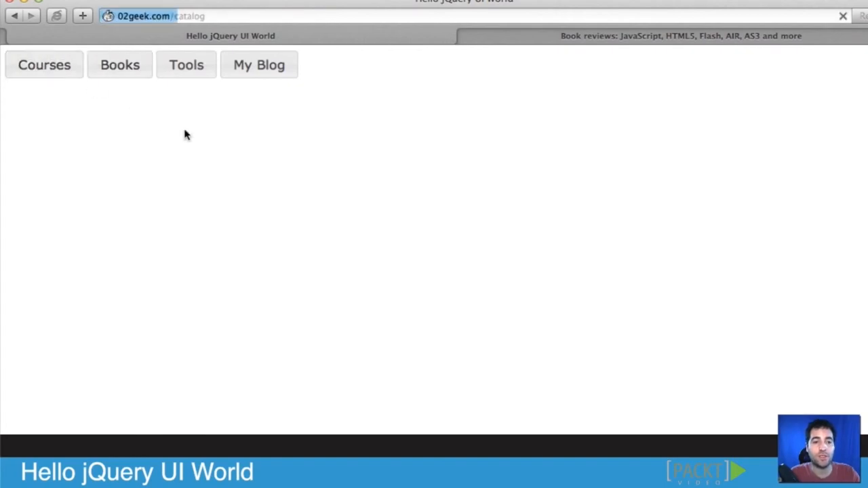
left_click(44, 64)
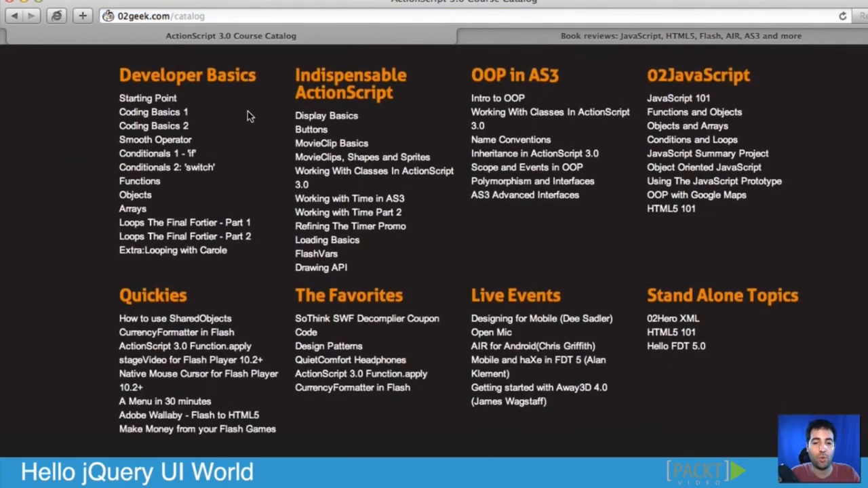
scroll("down", 3)
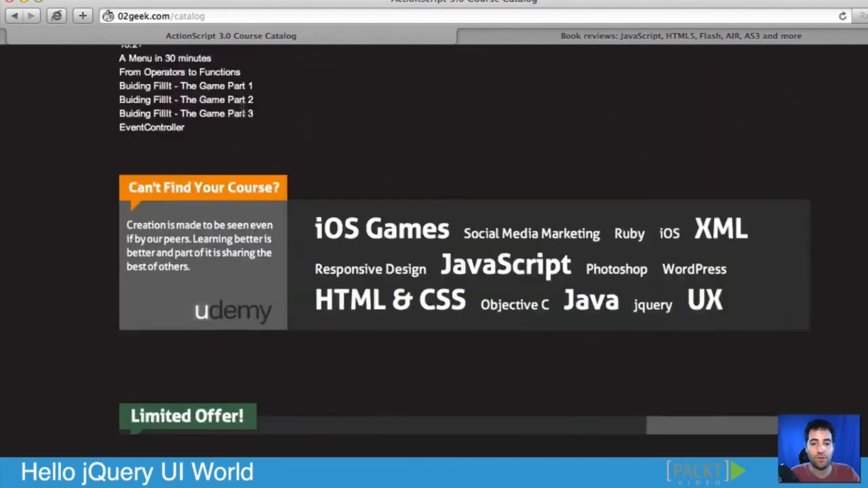
scroll("up", 3)
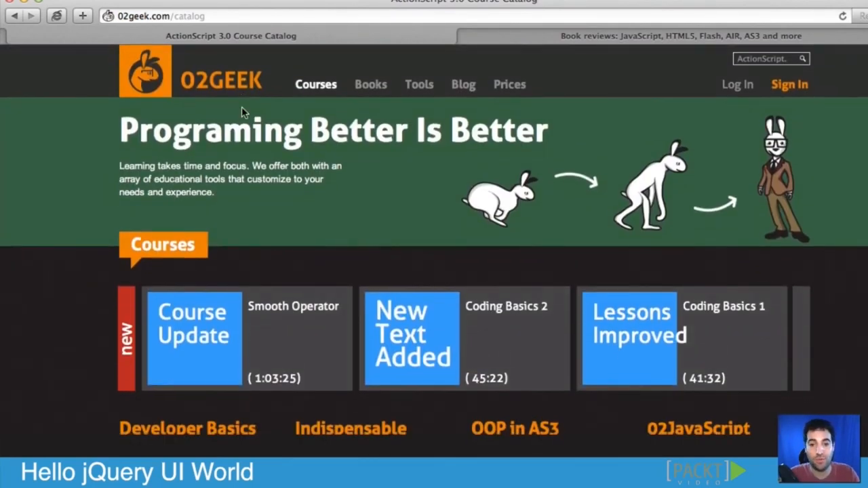